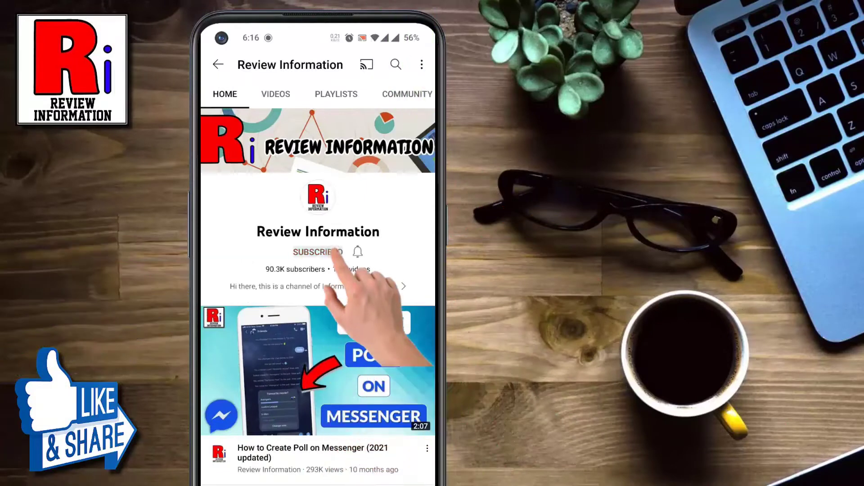
Subscribe to the Review Information channel on YouTube.
{"action": "left_click", "coordinate": [358, 252]}
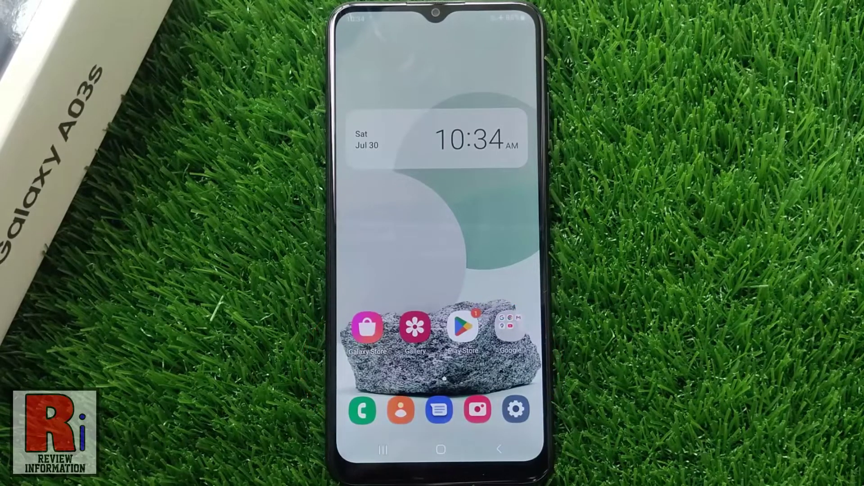
Open Samsung Settings from the dock and scroll down to the Home screen entry.
{"action": "left_click", "coordinate": [515, 408]}
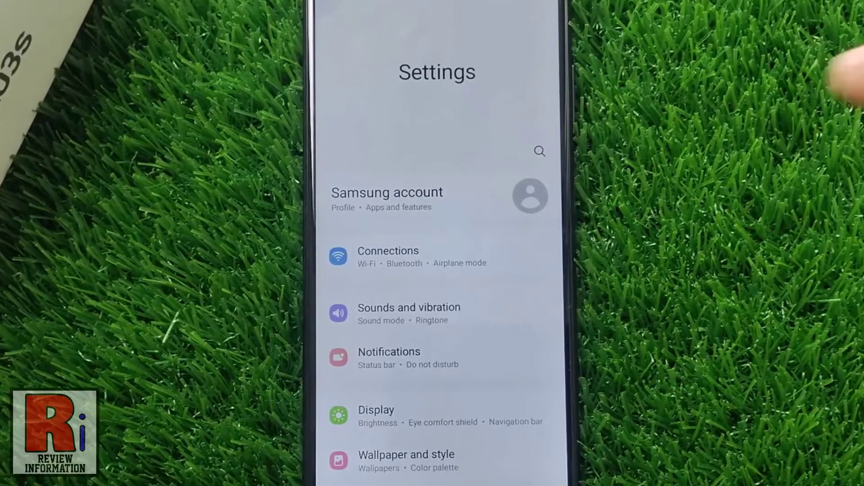
{"action": "scroll", "scroll_direction": "down", "scroll_amount": 3}
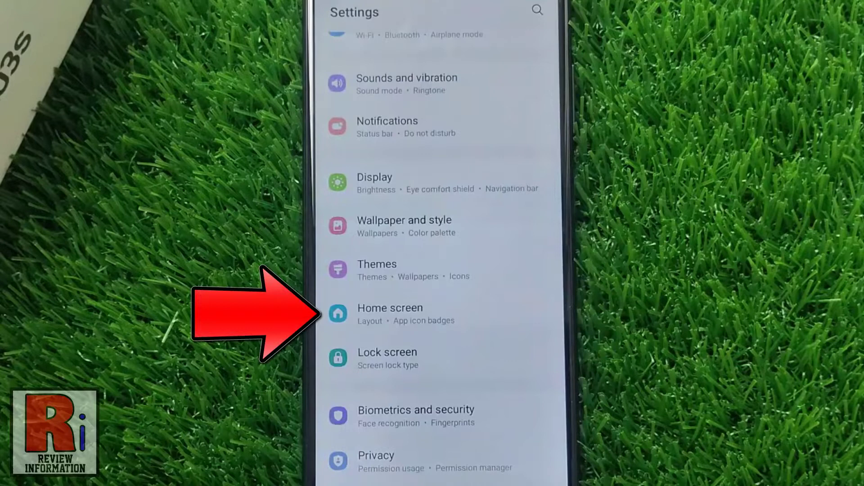
Enable Lock Home screen layout in Home screen settings and return to the settings list.
{"action": "left_click", "coordinate": [389, 314]}
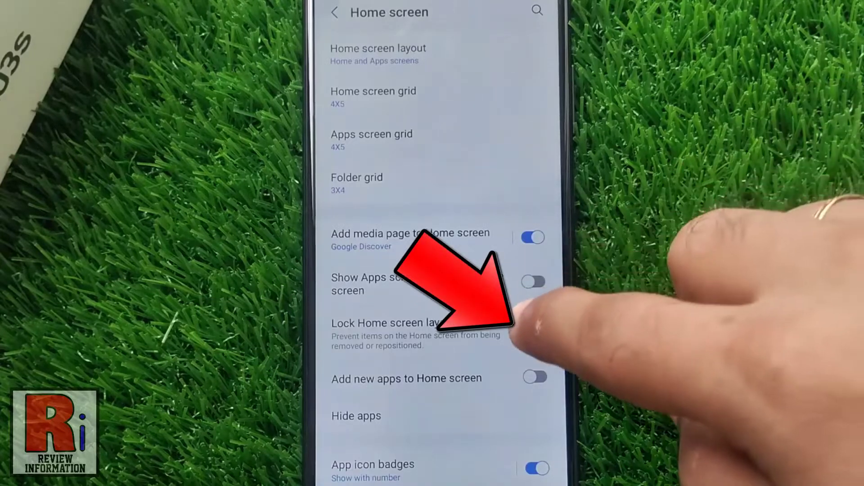
{"action": "left_click", "coordinate": [534, 331]}
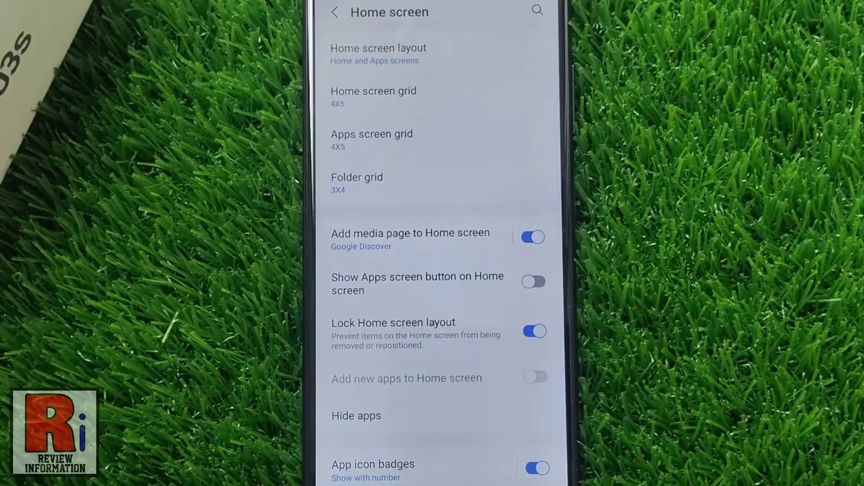
{"action": "left_click", "coordinate": [335, 12]}
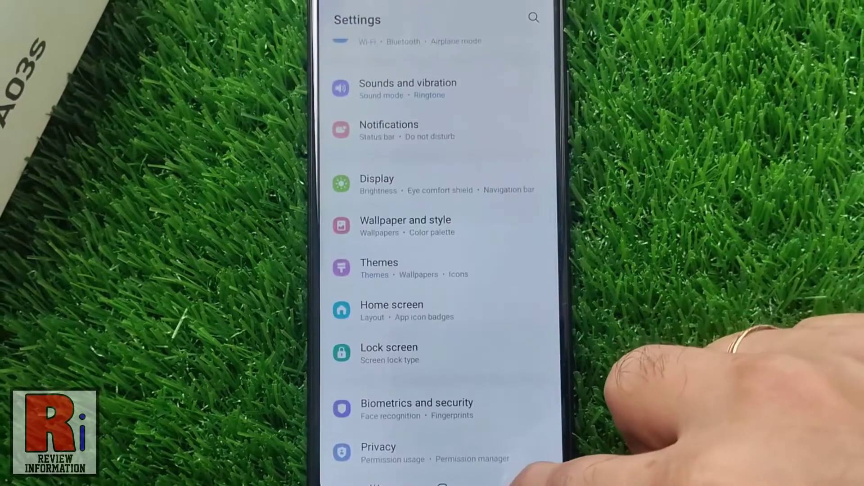